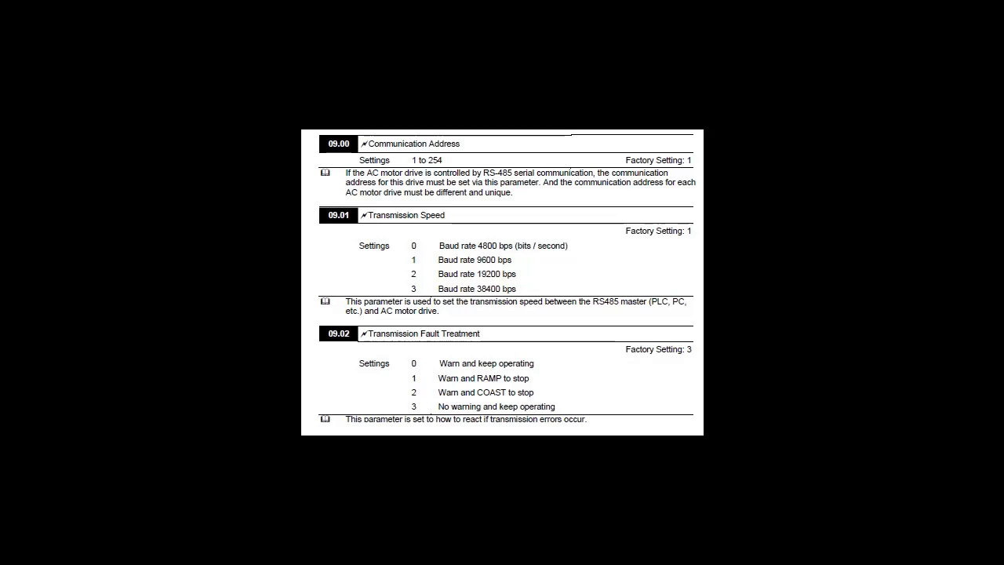
Review the SL1 serial line and Modbus settings, then switch to the Programming workspace.
{"action": "scroll", "scroll_direction": "down", "scroll_amount": 3}
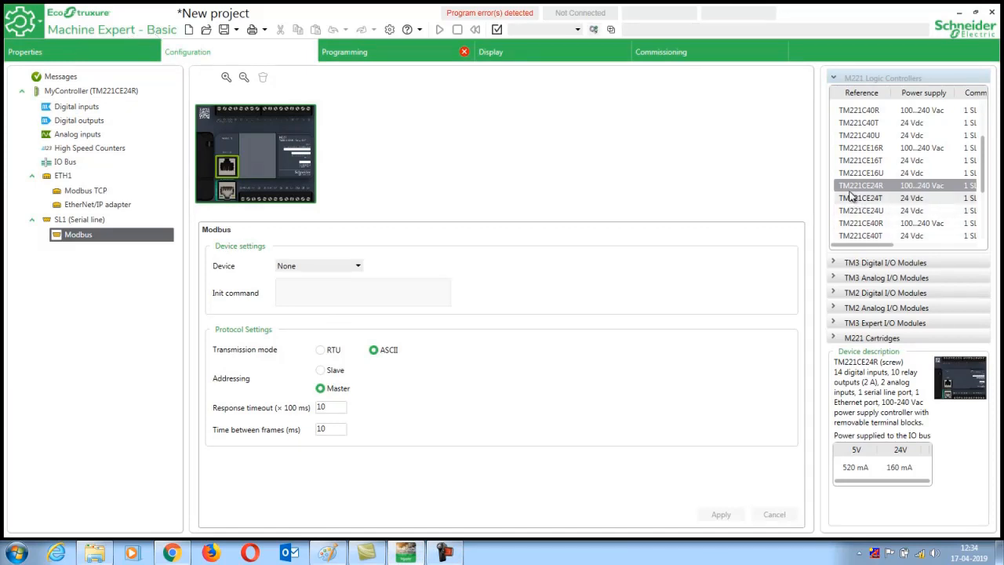
{"action": "mouse_move", "coordinate": [882, 194]}
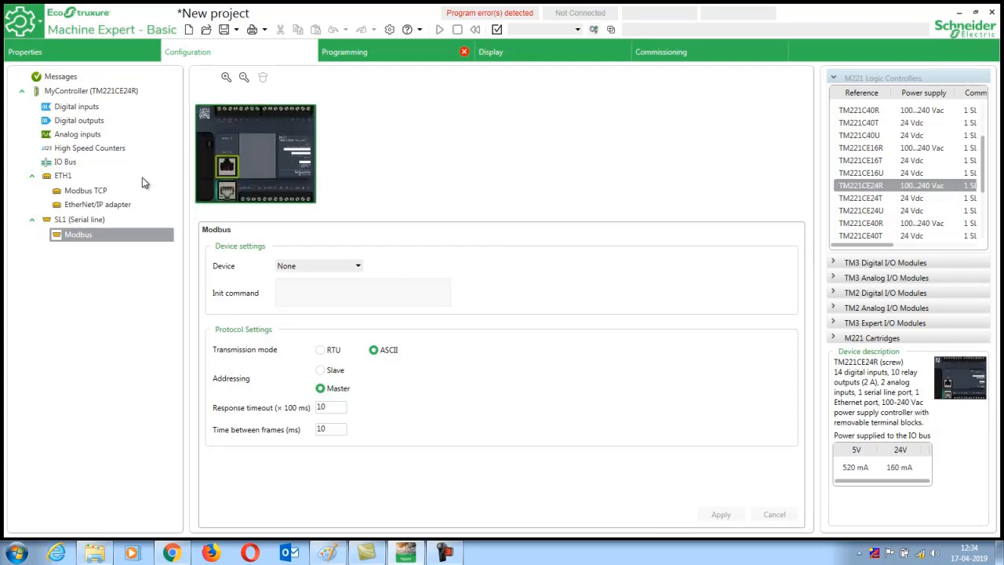
{"action": "left_click", "coordinate": [80, 219]}
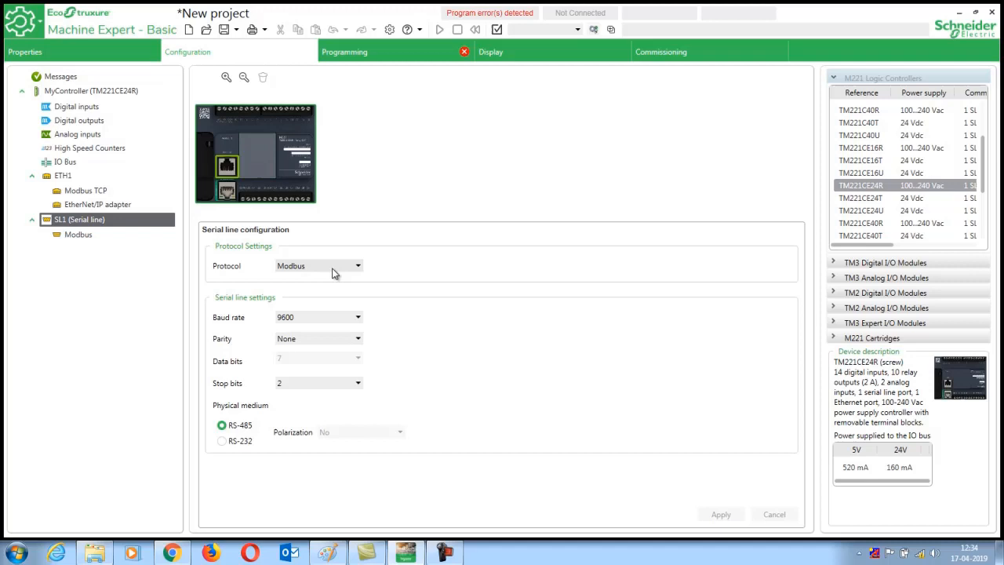
{"action": "mouse_move", "coordinate": [298, 329]}
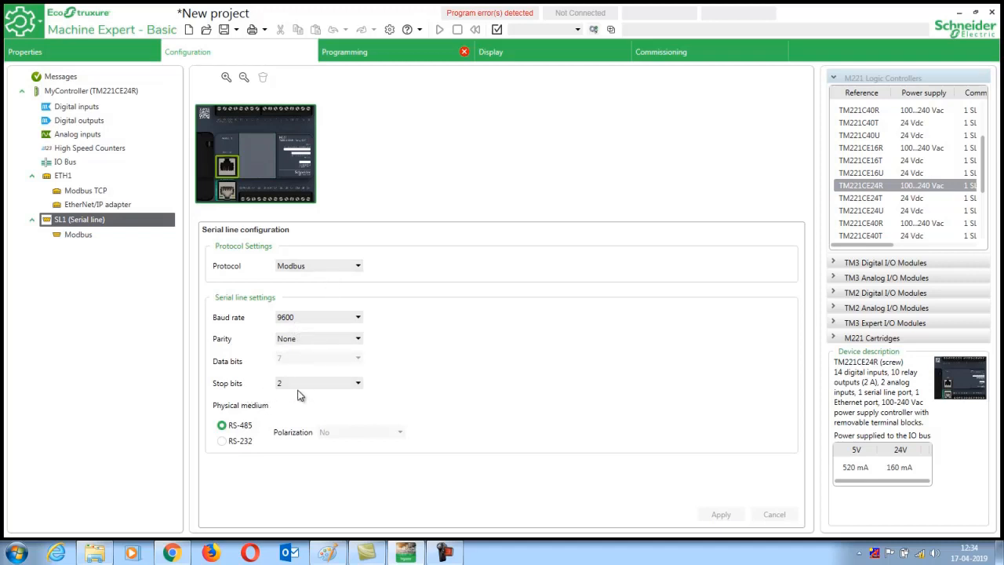
{"action": "left_click", "coordinate": [78, 234]}
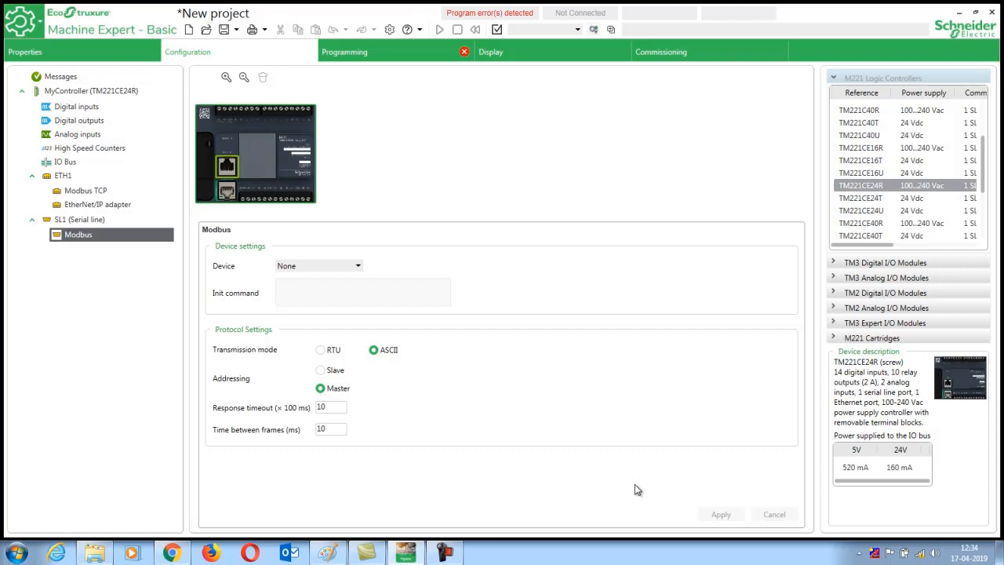
{"action": "mouse_move", "coordinate": [520, 546]}
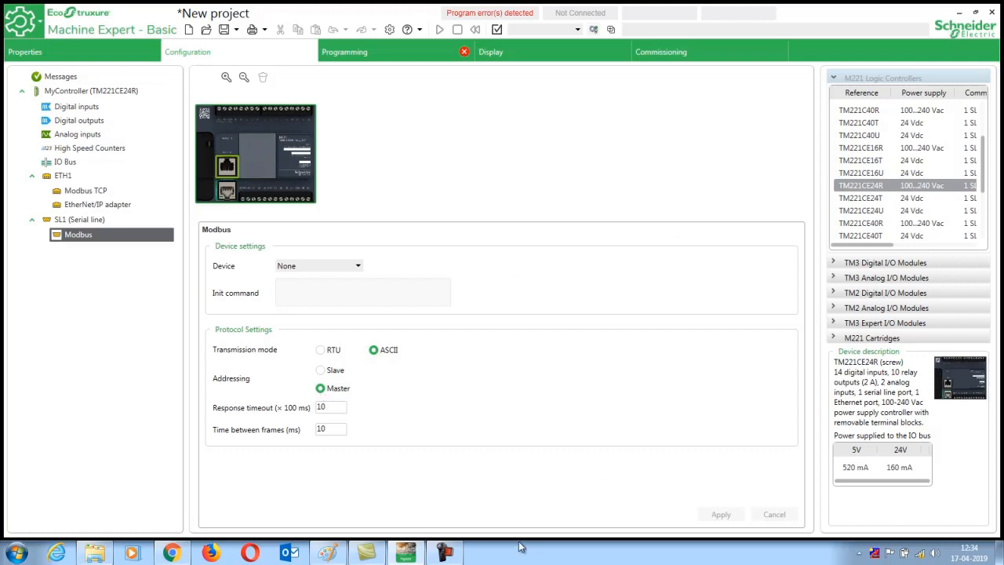
{"action": "left_click", "coordinate": [344, 51]}
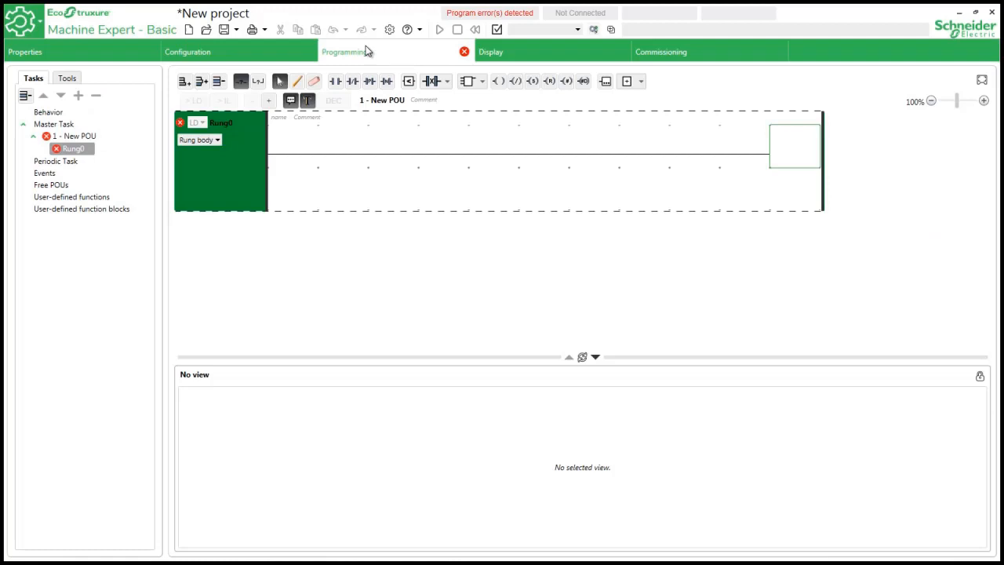
Build Rung0 with a %M0 normally open contact, a WRITE_VAR block and an output coil.
{"action": "left_click", "coordinate": [334, 80]}
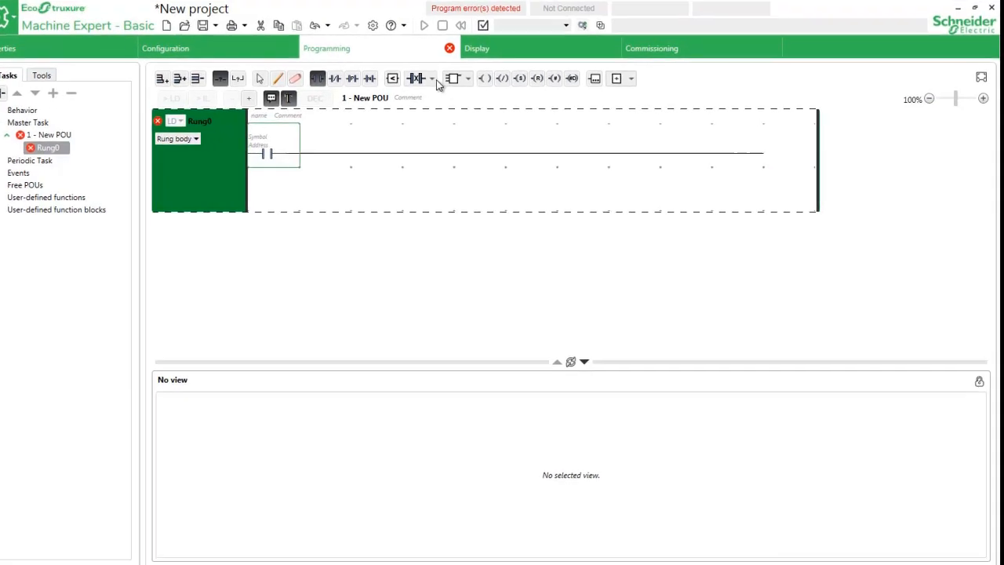
{"action": "left_click", "coordinate": [430, 78]}
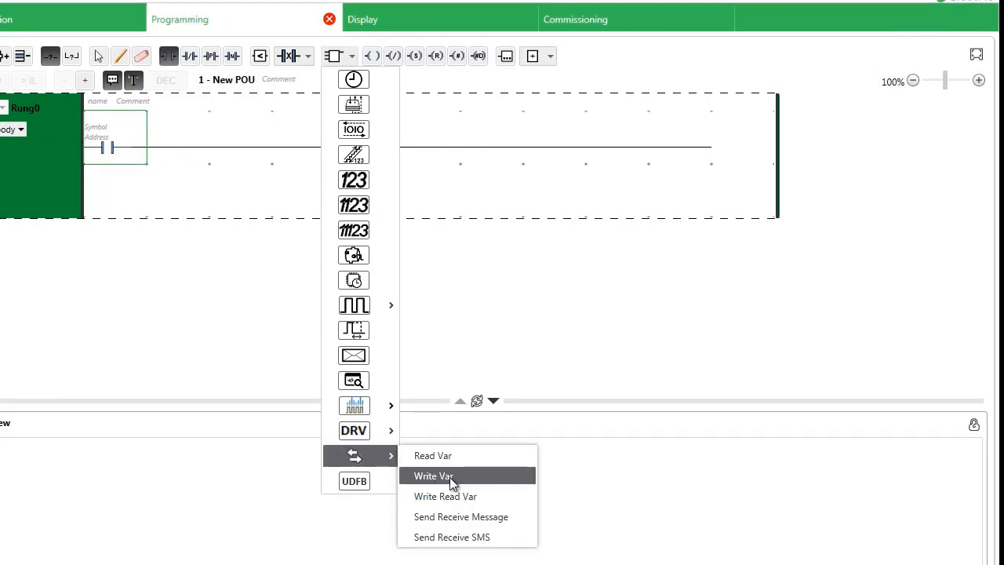
{"action": "left_click", "coordinate": [432, 475]}
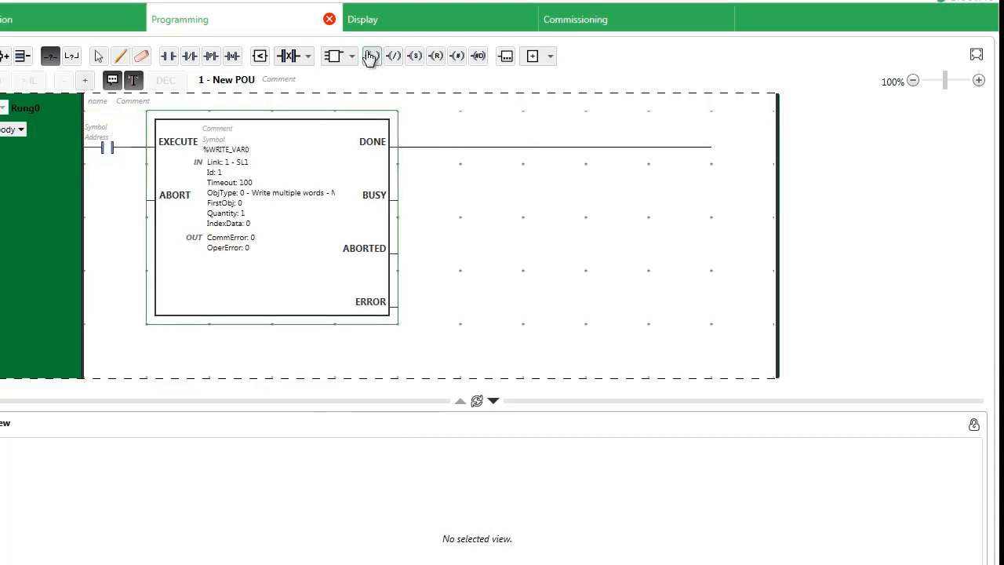
{"action": "left_click", "coordinate": [371, 56]}
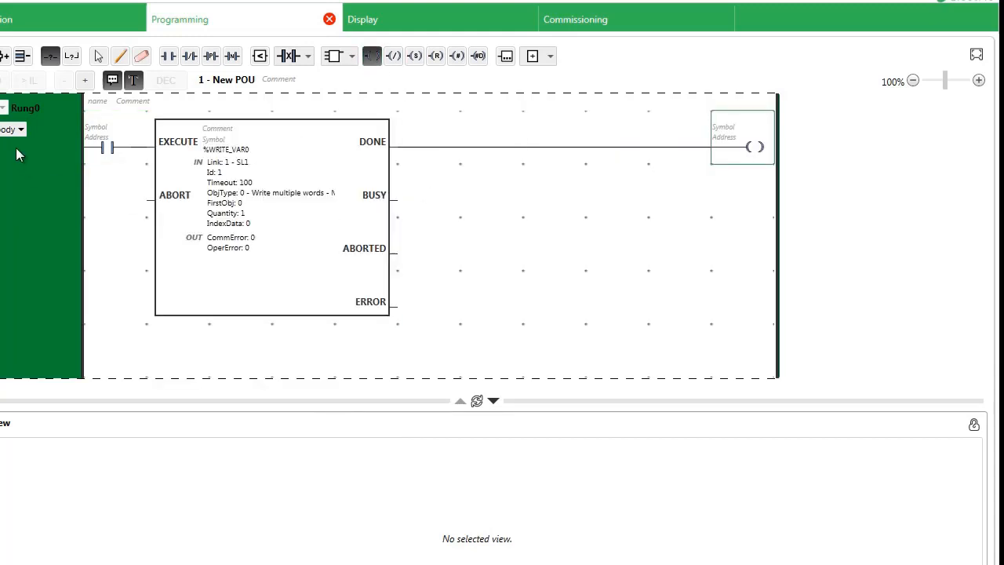
{"action": "left_click", "coordinate": [110, 138]}
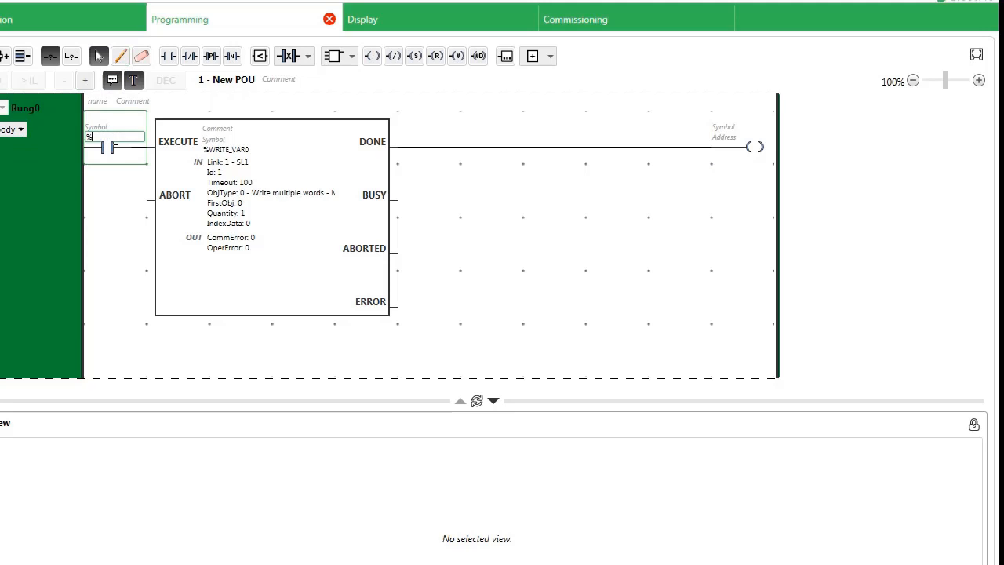
{"action": "type", "text": "M0"}
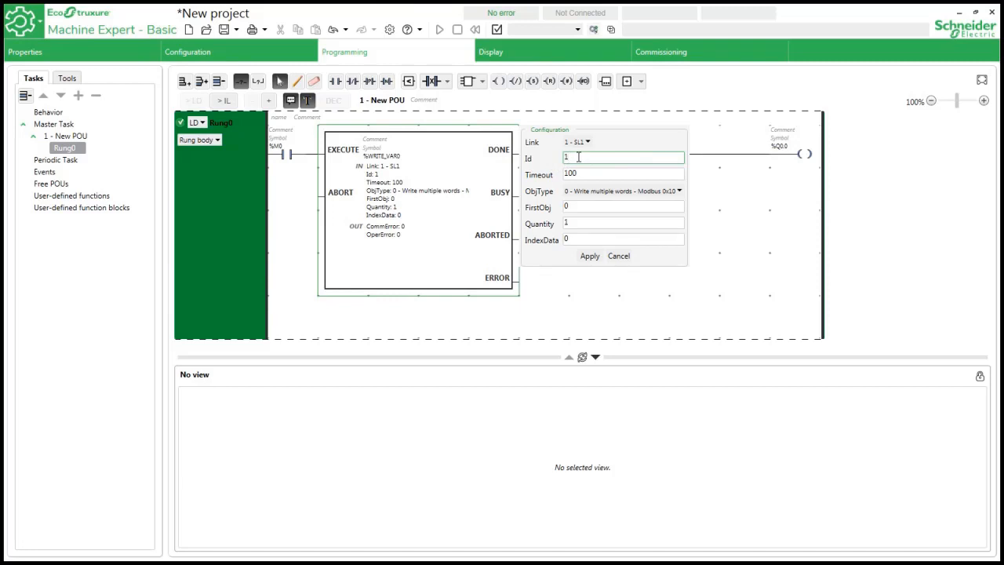
Set WRITE_VAR0 to FirstObj 8192 with Quantity 1, apply it, and add Rung1.
{"action": "left_click", "coordinate": [623, 206]}
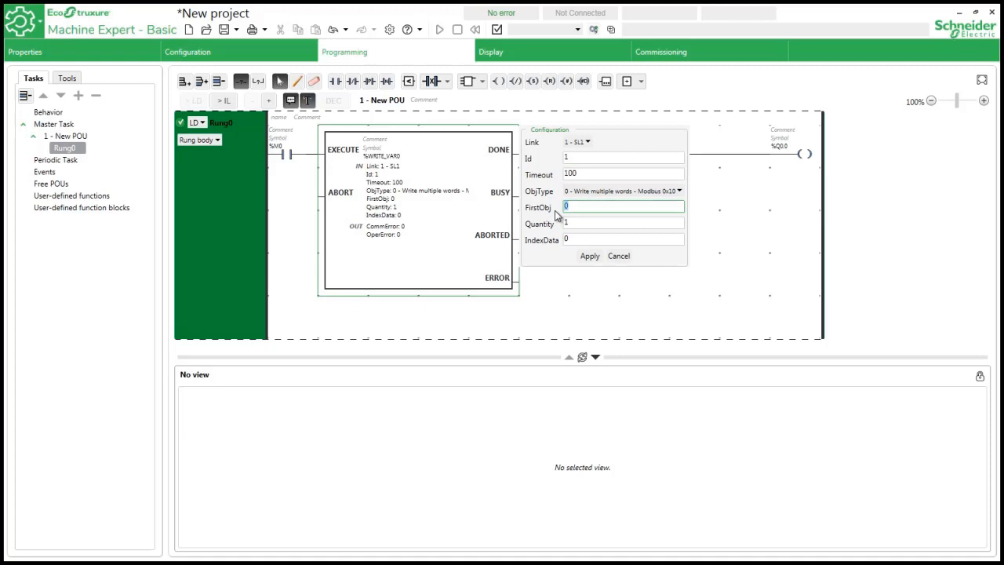
{"action": "type", "text": "8192"}
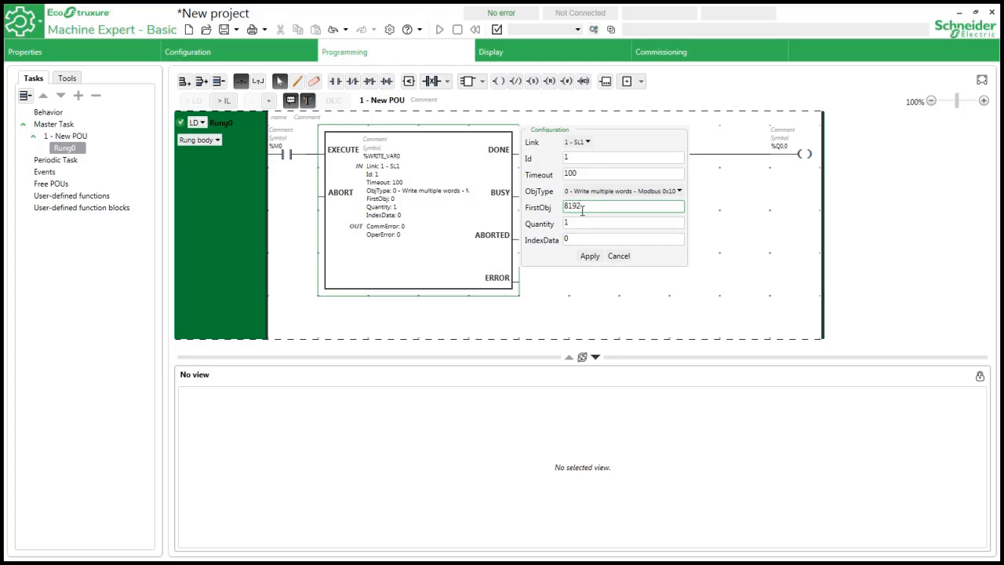
{"action": "left_click", "coordinate": [622, 223]}
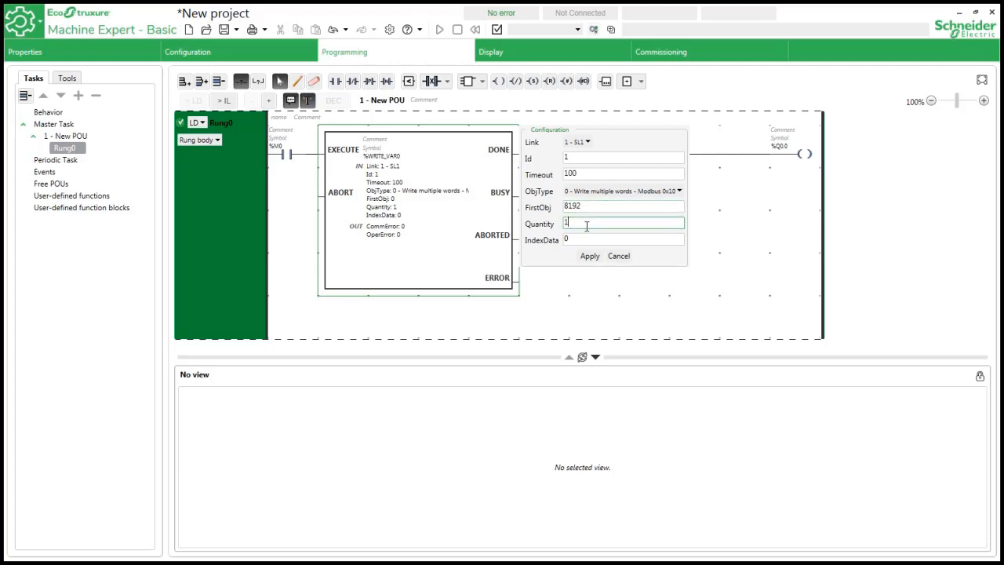
{"action": "left_click", "coordinate": [623, 239]}
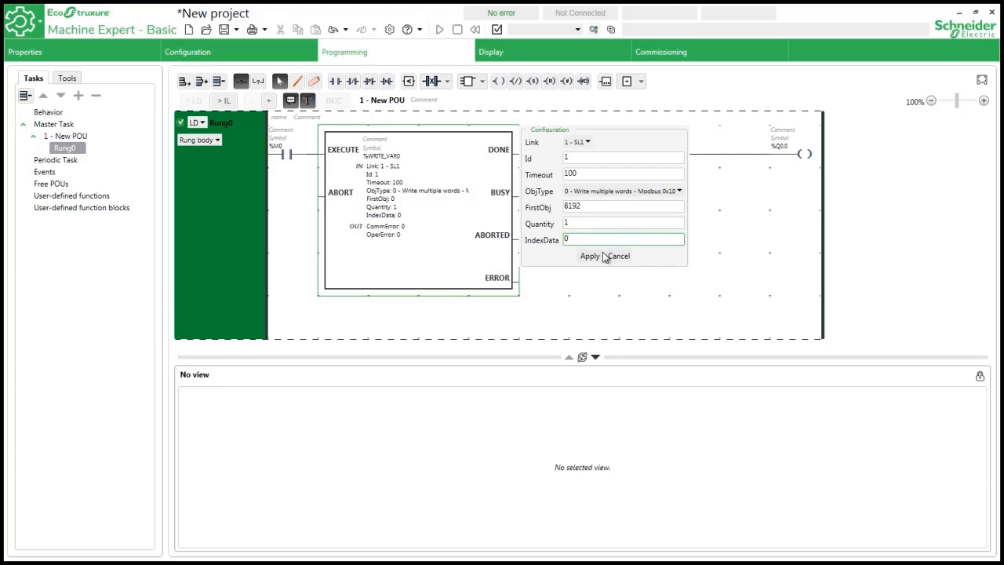
{"action": "left_click", "coordinate": [589, 255]}
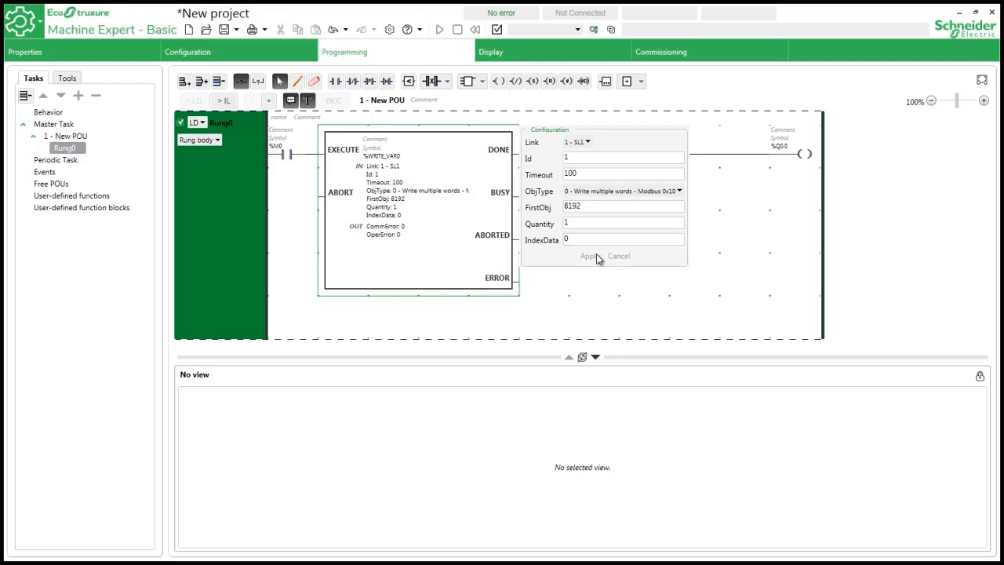
{"action": "left_click", "coordinate": [588, 256]}
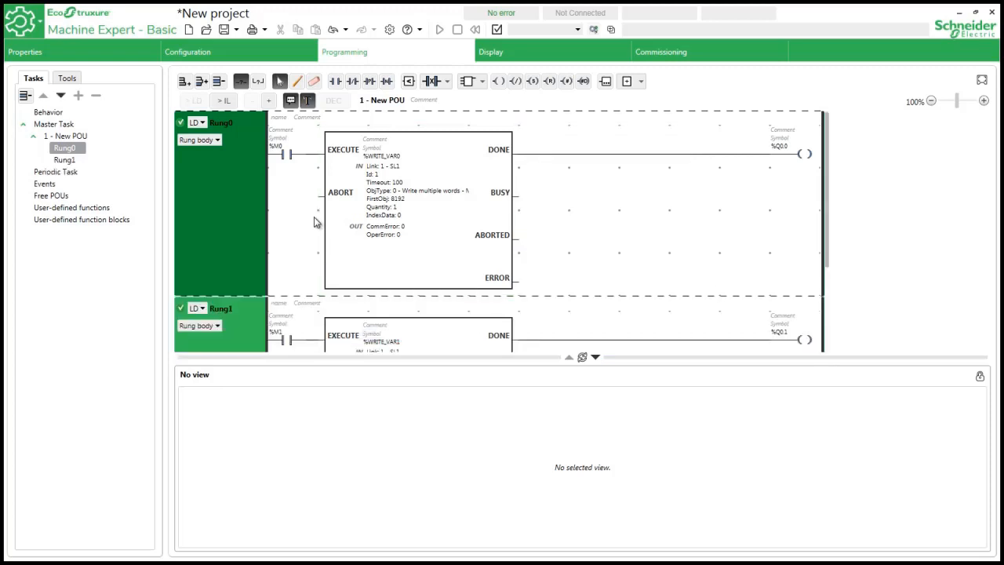
{"action": "mouse_move", "coordinate": [328, 220]}
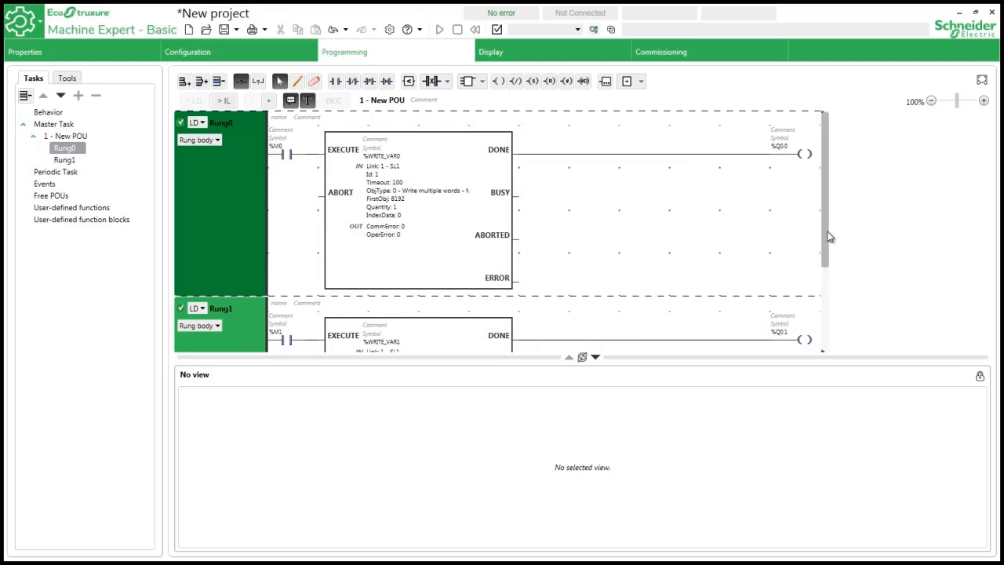
Give WRITE_VAR1 FirstObj 8193, Quantity 1 and IndexData 1, apply and close the panel.
{"action": "scroll", "scroll_direction": "down", "scroll_amount": 3}
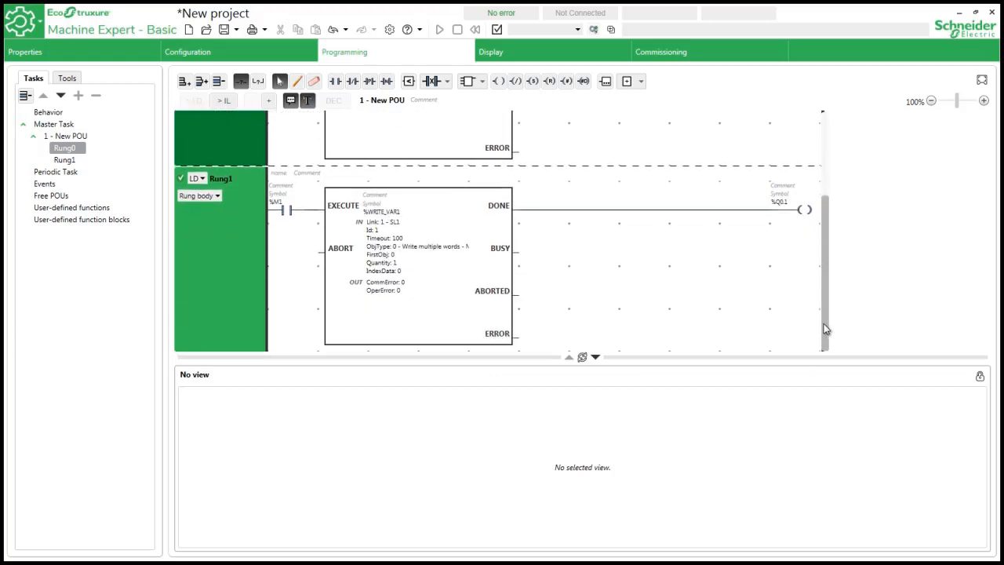
{"action": "double_click", "coordinate": [418, 206]}
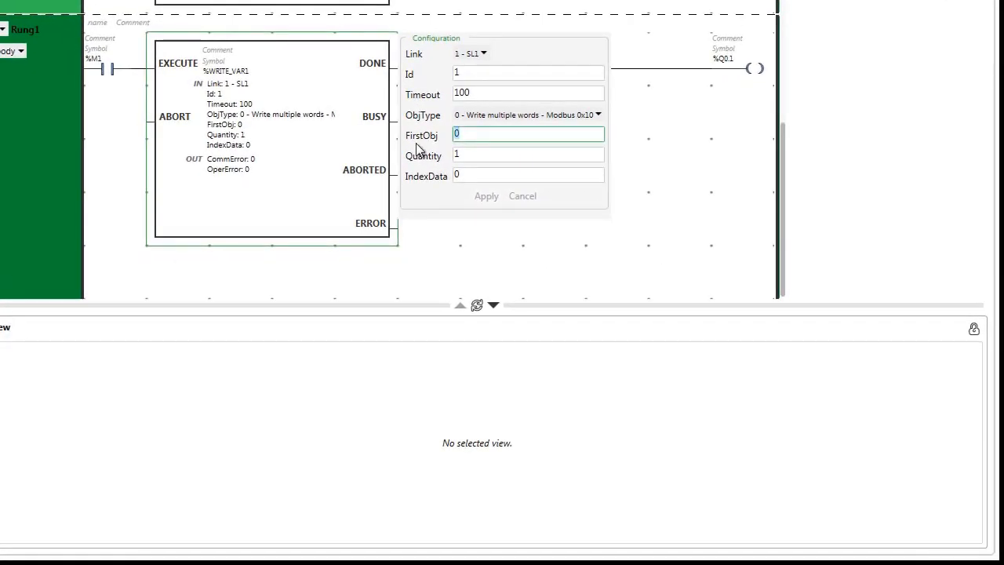
{"action": "type", "text": "8193"}
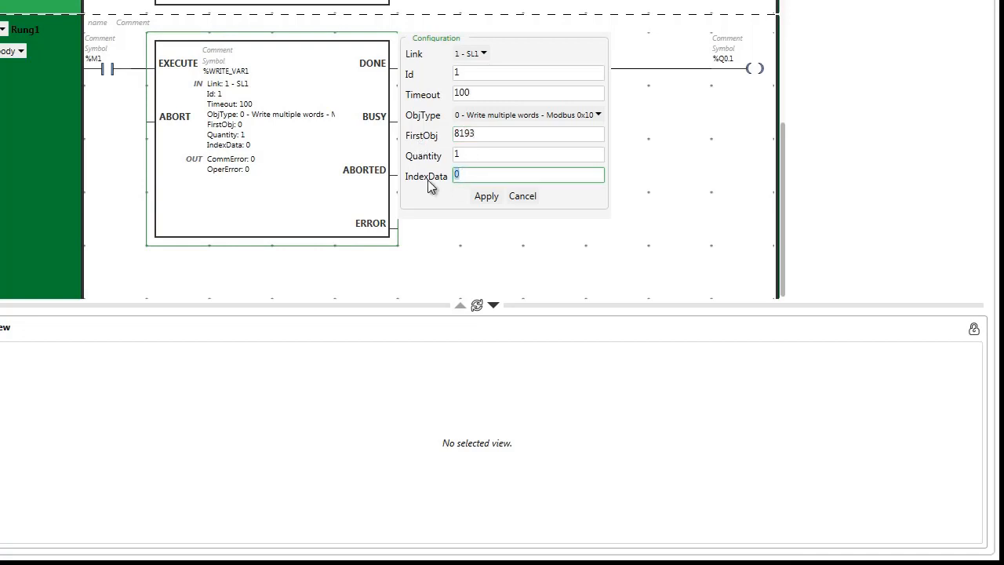
{"action": "type", "text": "1"}
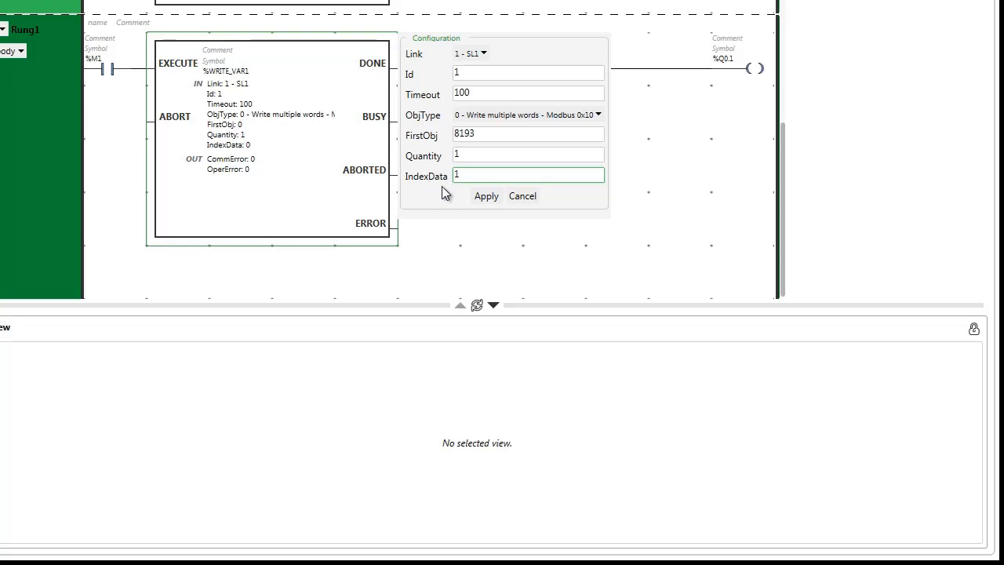
{"action": "left_click", "coordinate": [485, 196]}
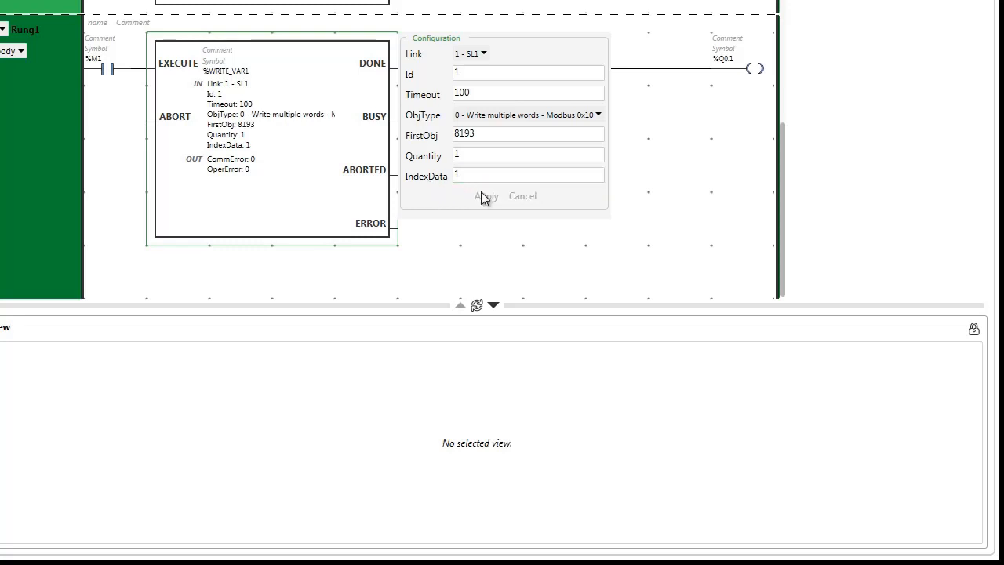
{"action": "left_click", "coordinate": [485, 196]}
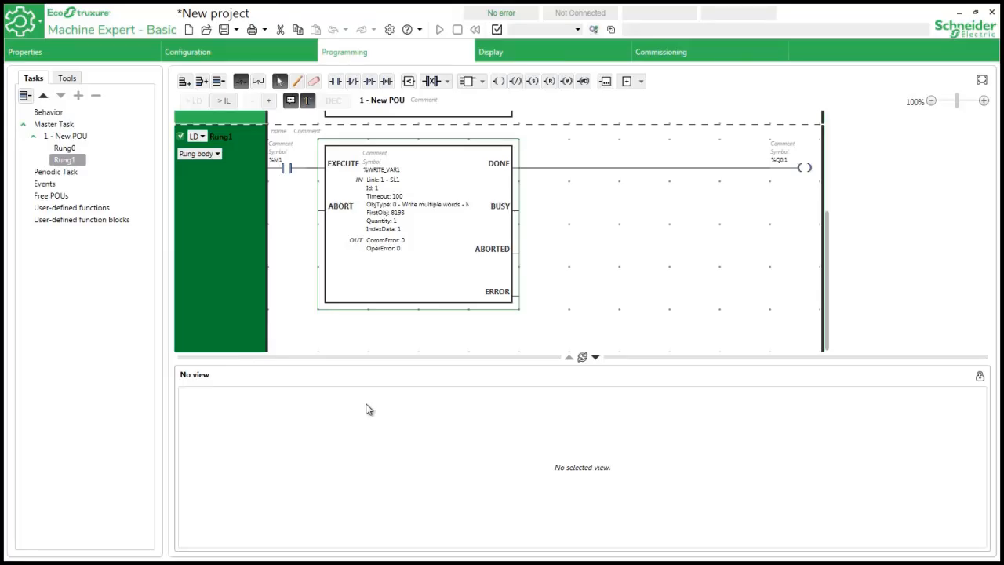
Add Animation table_0 from Tools and enter %MW0 and %MW1 as watched addresses.
{"action": "left_click", "coordinate": [63, 78]}
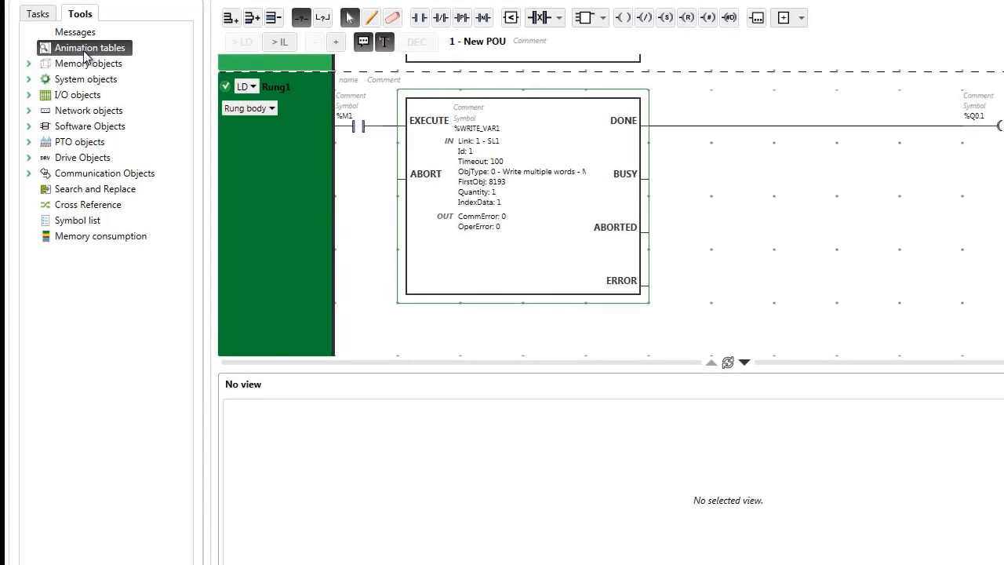
{"action": "right_click", "coordinate": [90, 48]}
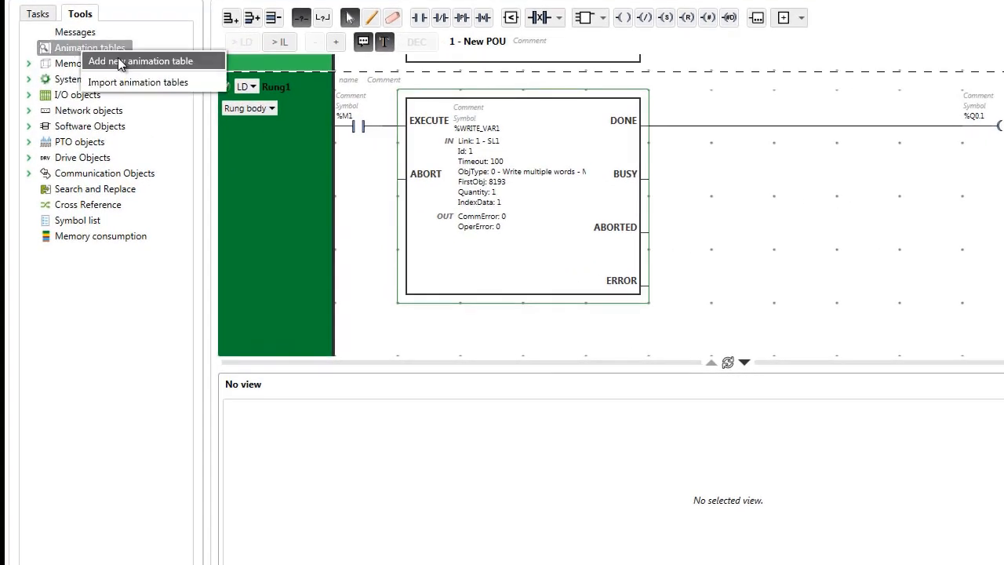
{"action": "left_click", "coordinate": [140, 60]}
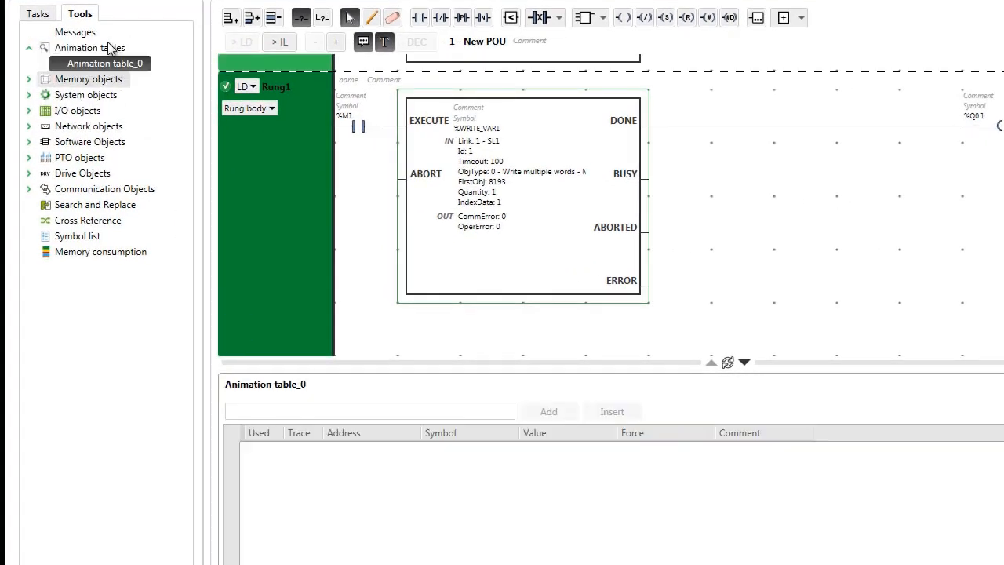
{"action": "left_click", "coordinate": [369, 410]}
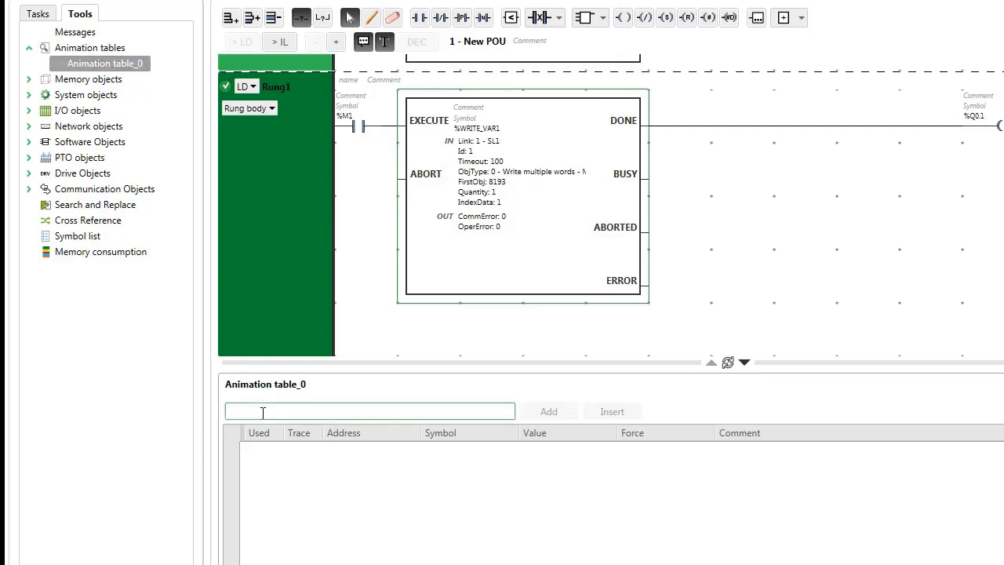
{"action": "type", "text": "%mw0"}
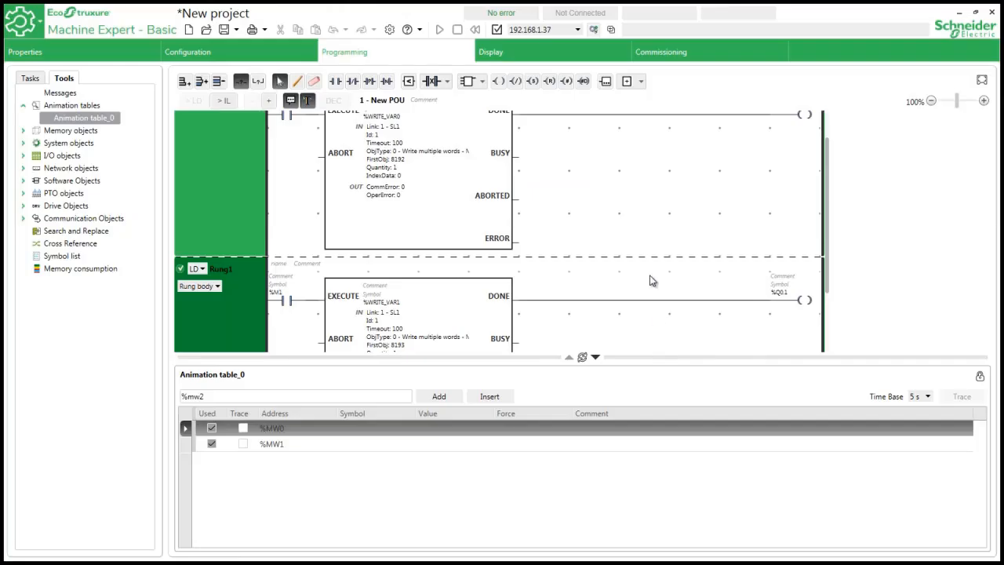
Log in to the controller at 192.168.1.37 from Commissioning.
{"action": "left_click", "coordinate": [660, 52]}
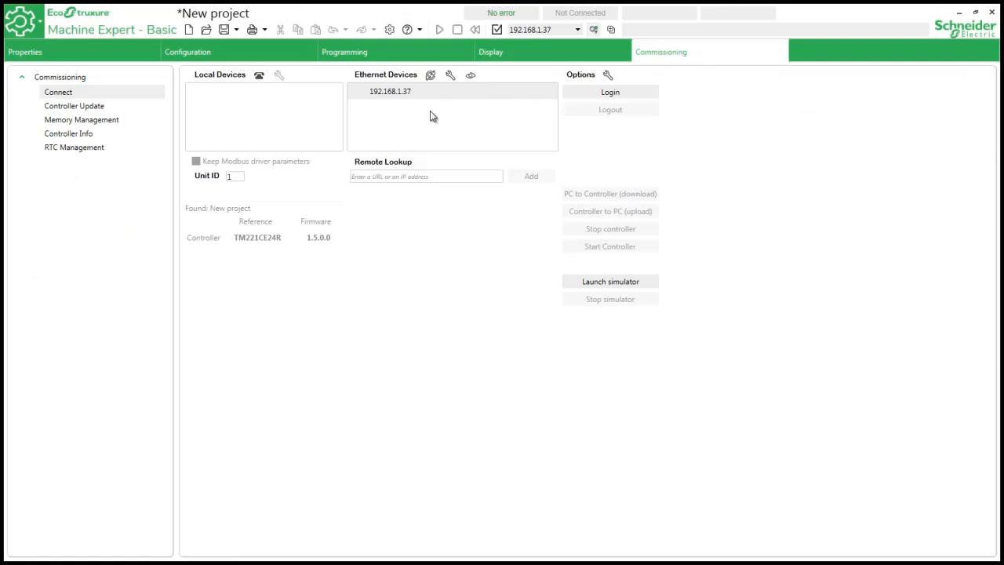
{"action": "mouse_move", "coordinate": [415, 100]}
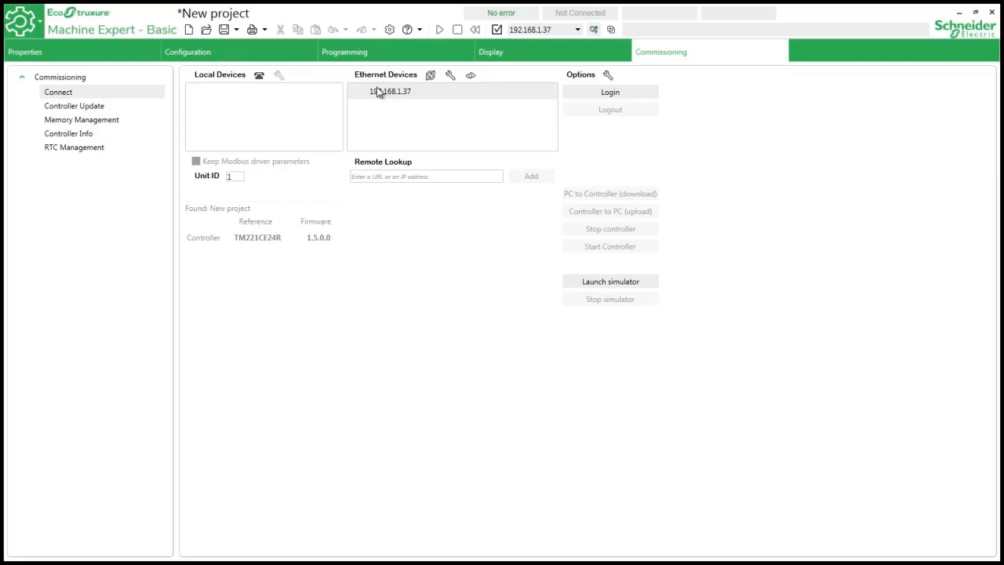
{"action": "left_click", "coordinate": [389, 90]}
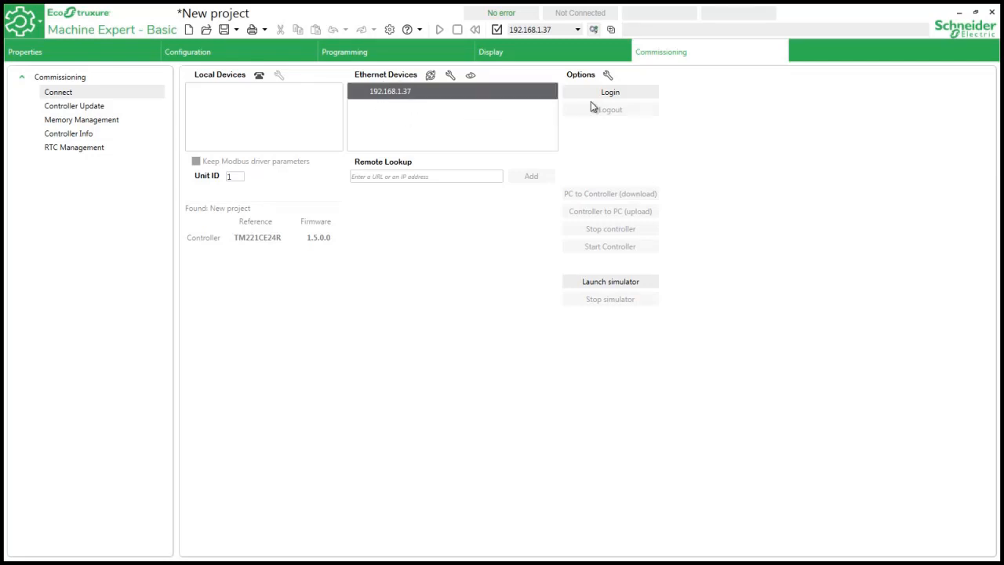
{"action": "left_click", "coordinate": [609, 92]}
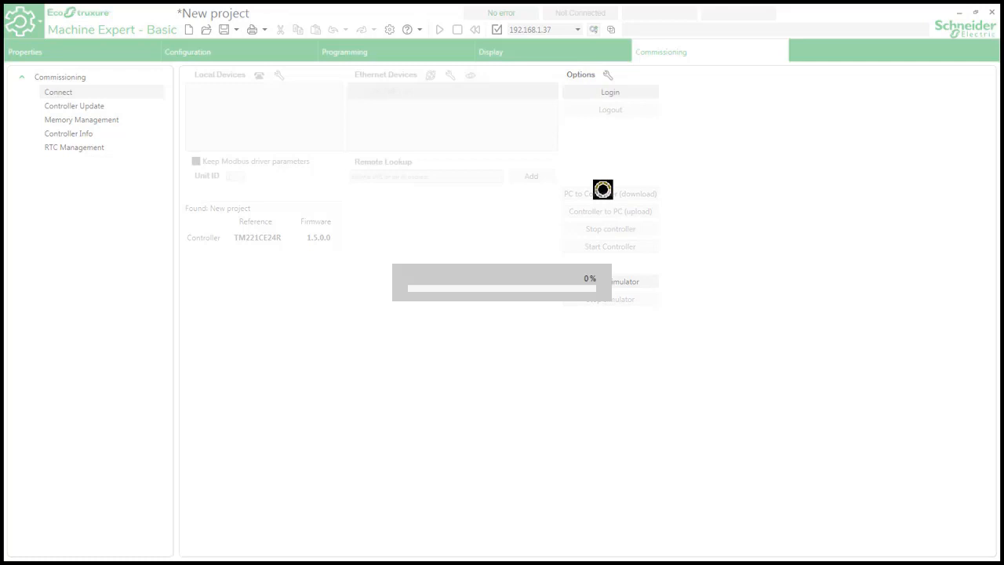
{"action": "left_click", "coordinate": [610, 92]}
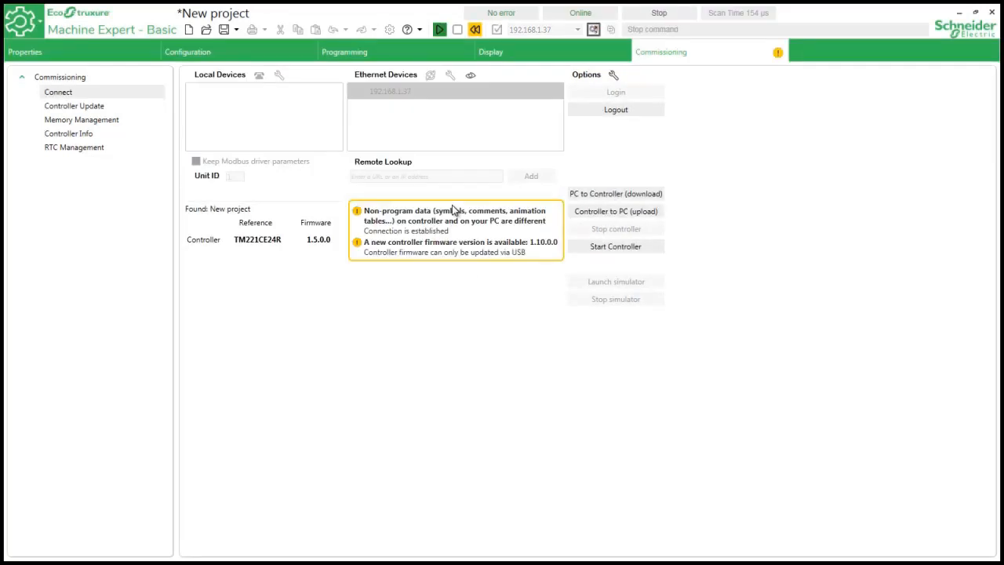
{"action": "mouse_move", "coordinate": [578, 179]}
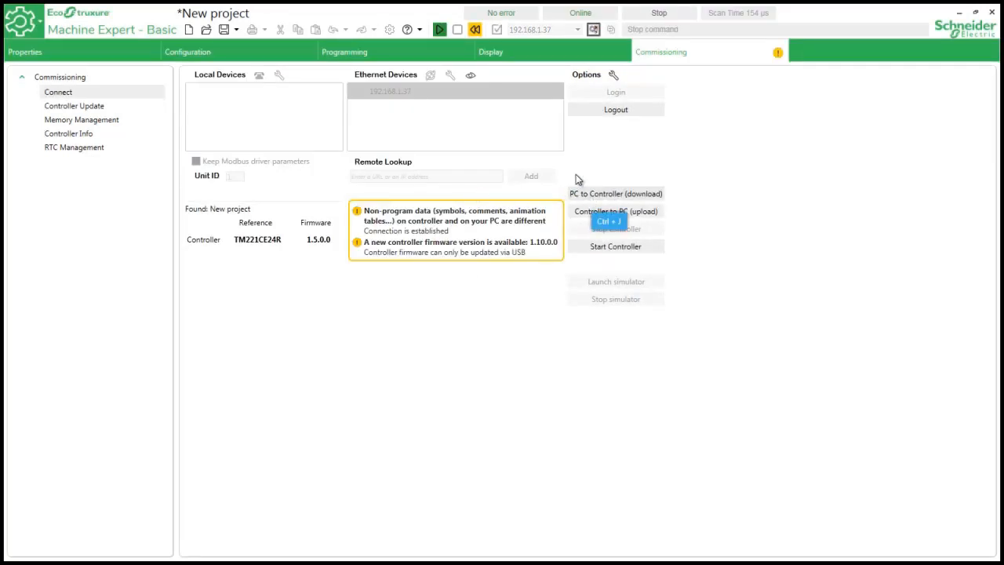
Download the program to the controller and start it running.
{"action": "left_click", "coordinate": [616, 193]}
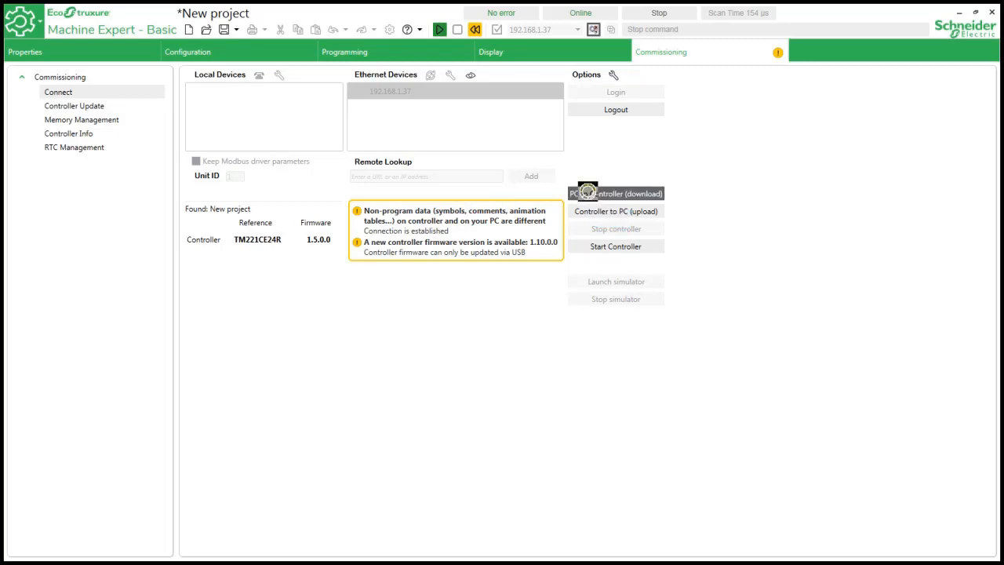
{"action": "left_click", "coordinate": [616, 193]}
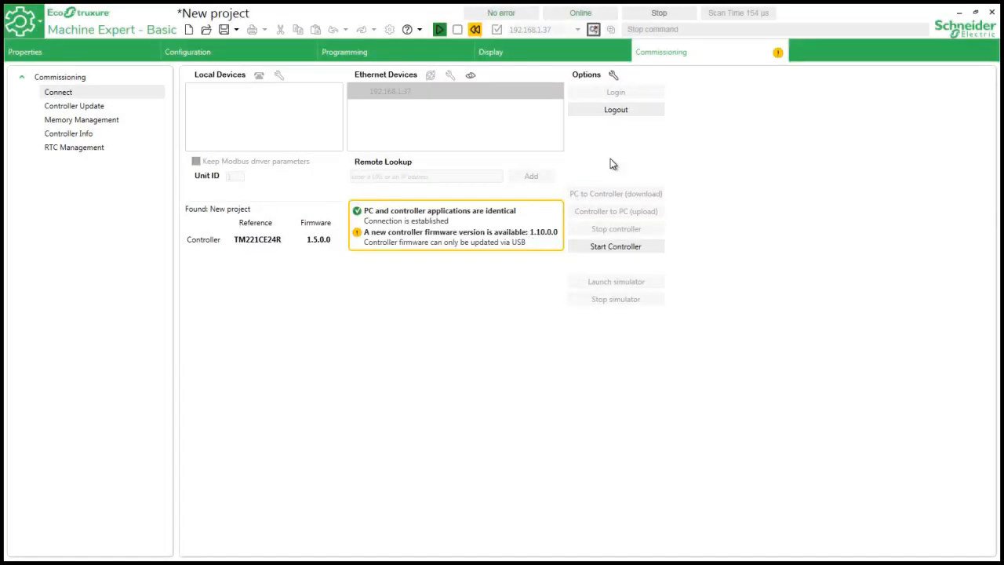
{"action": "left_click", "coordinate": [616, 247]}
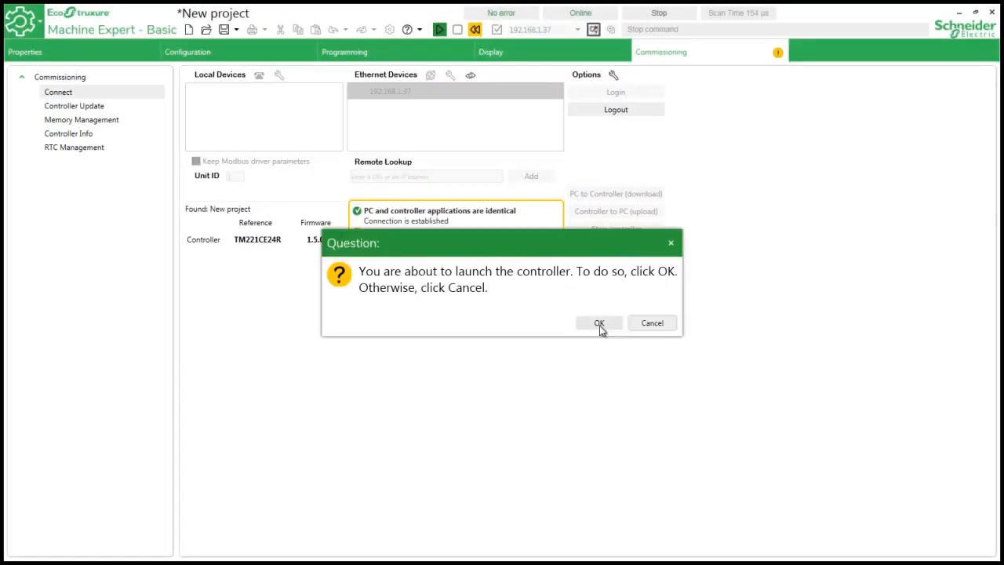
{"action": "left_click", "coordinate": [598, 323]}
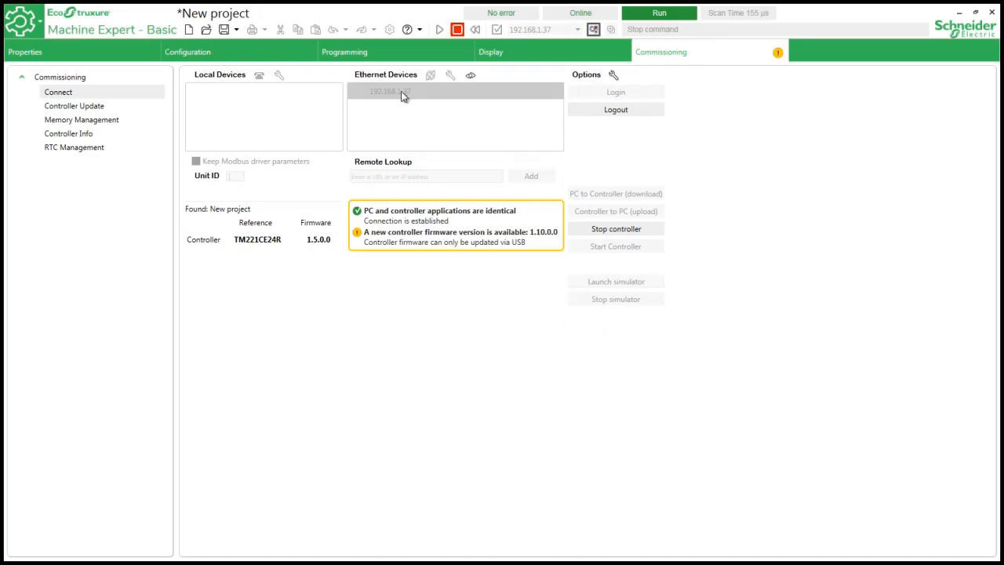
{"action": "left_click", "coordinate": [344, 52]}
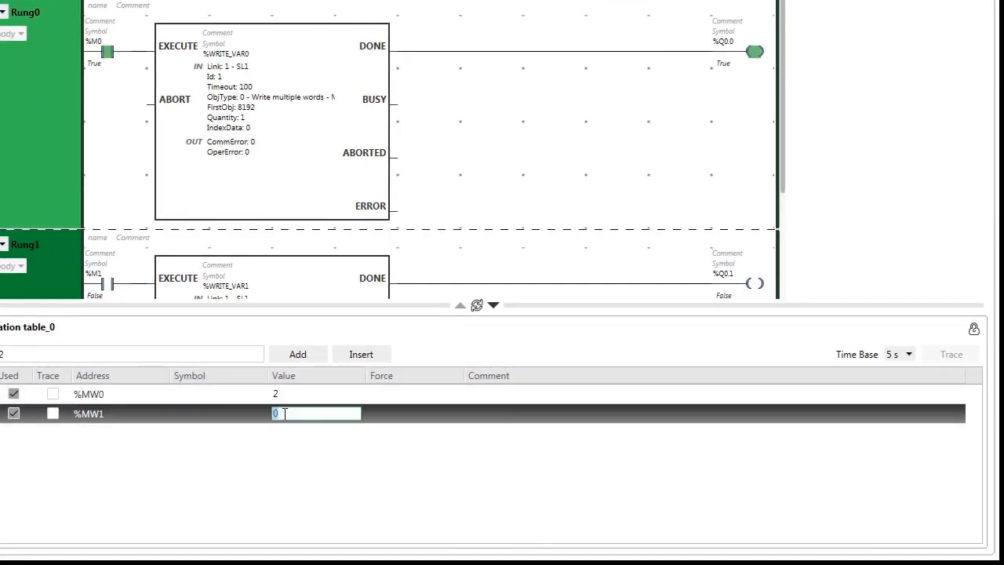
Enter 4000 as the value of %MW1 in Animation table_0.
{"action": "type", "text": "4000"}
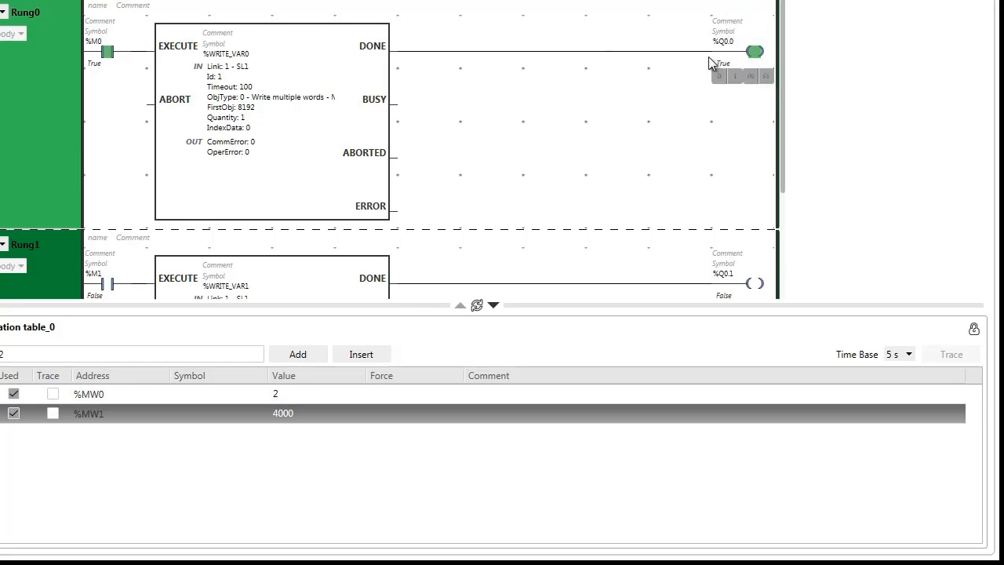
{"action": "mouse_move", "coordinate": [760, 112]}
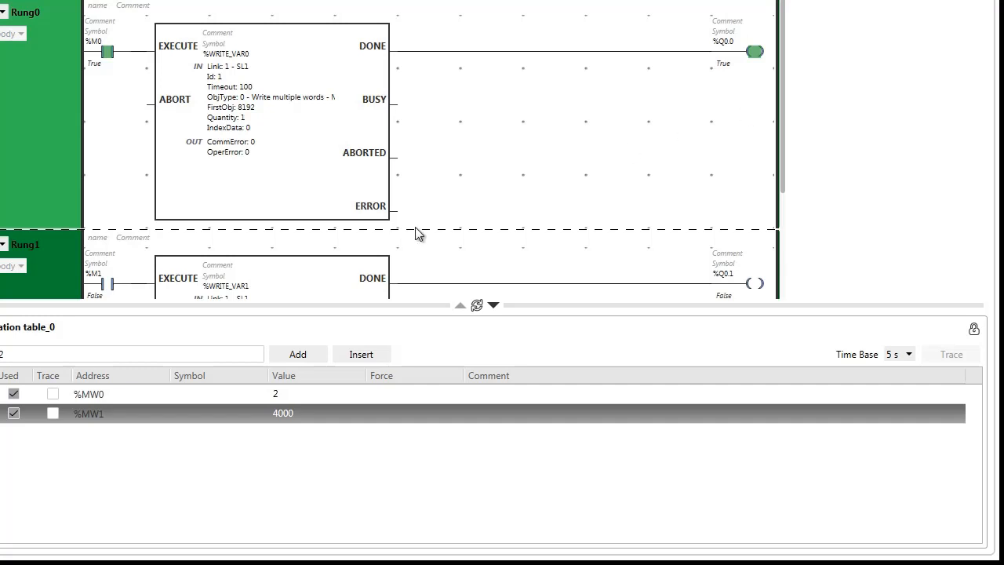
{"action": "mouse_move", "coordinate": [400, 216]}
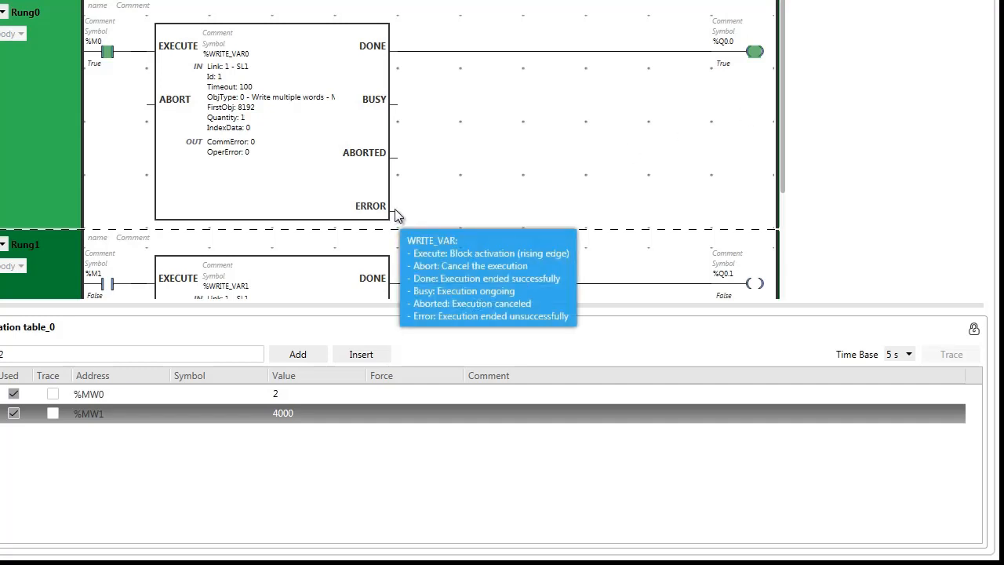